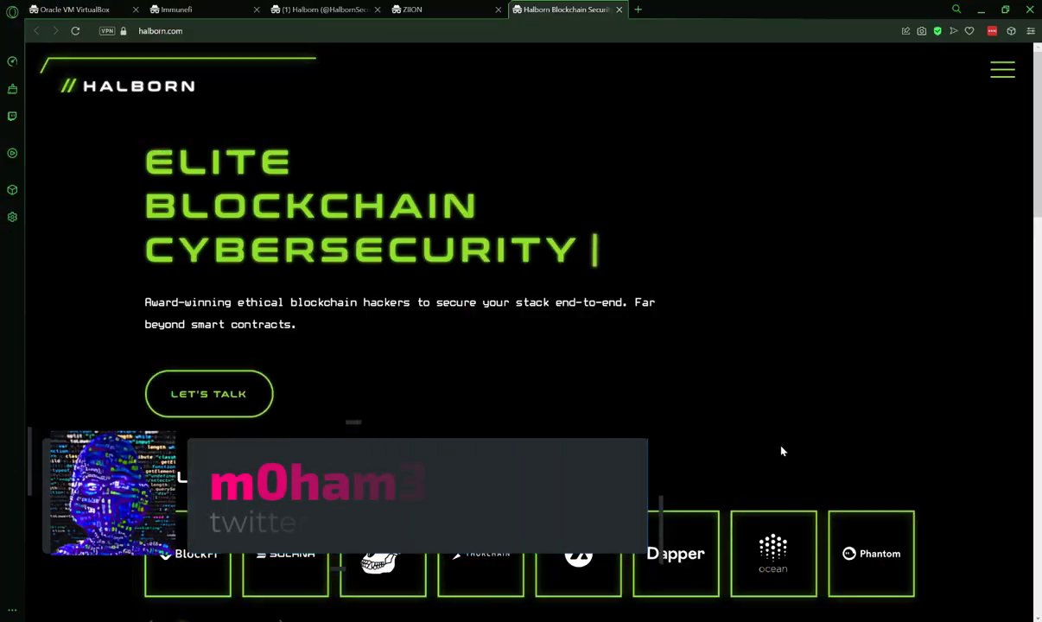
- View Halborn's Twitter profile and scroll through it before reaching ziion.org
click(323, 10)
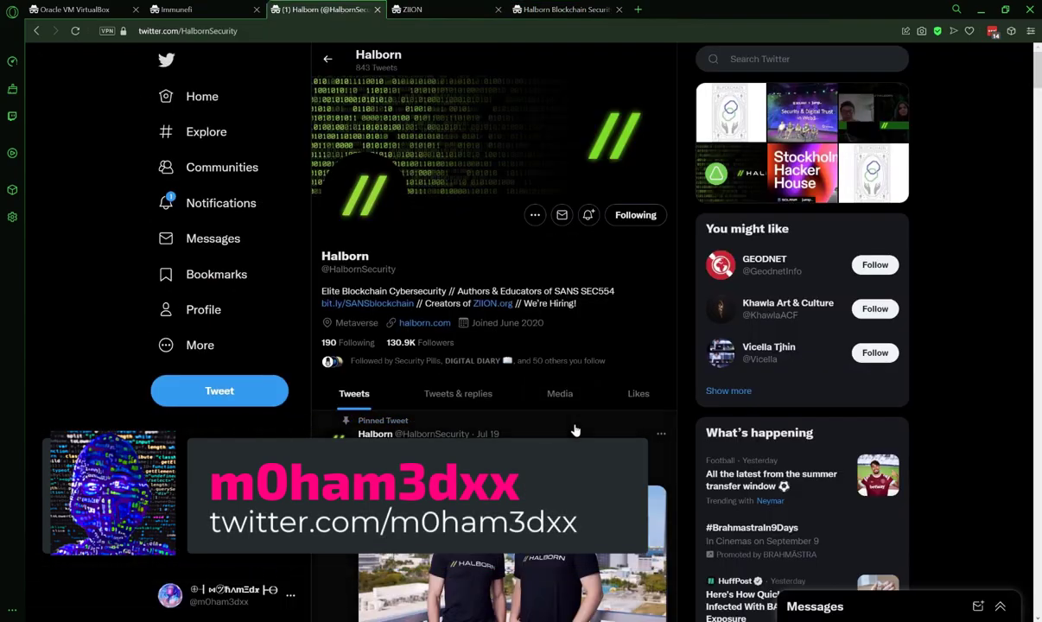
scroll(down, 3)
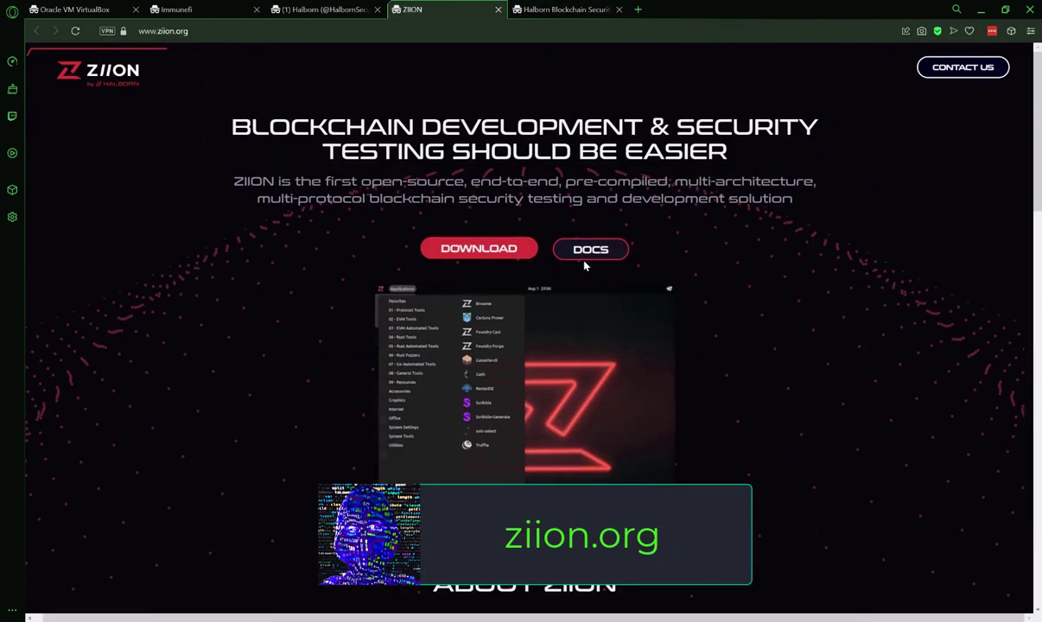
- Download the ZIION VirtualBox (OVA) image via Direct Download from the ziion.org download page
click(478, 249)
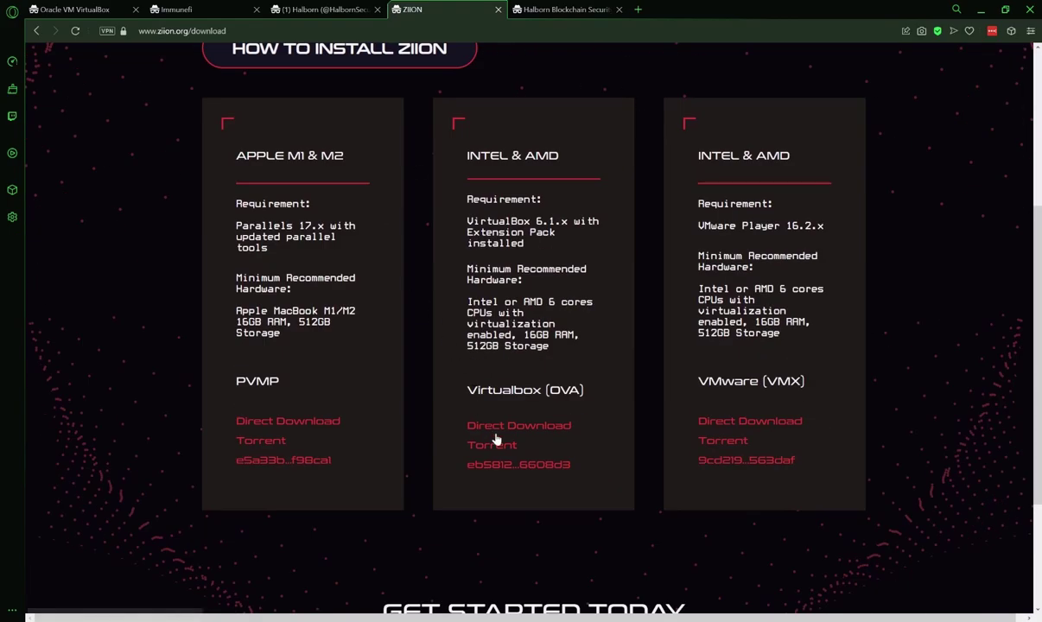
click(518, 425)
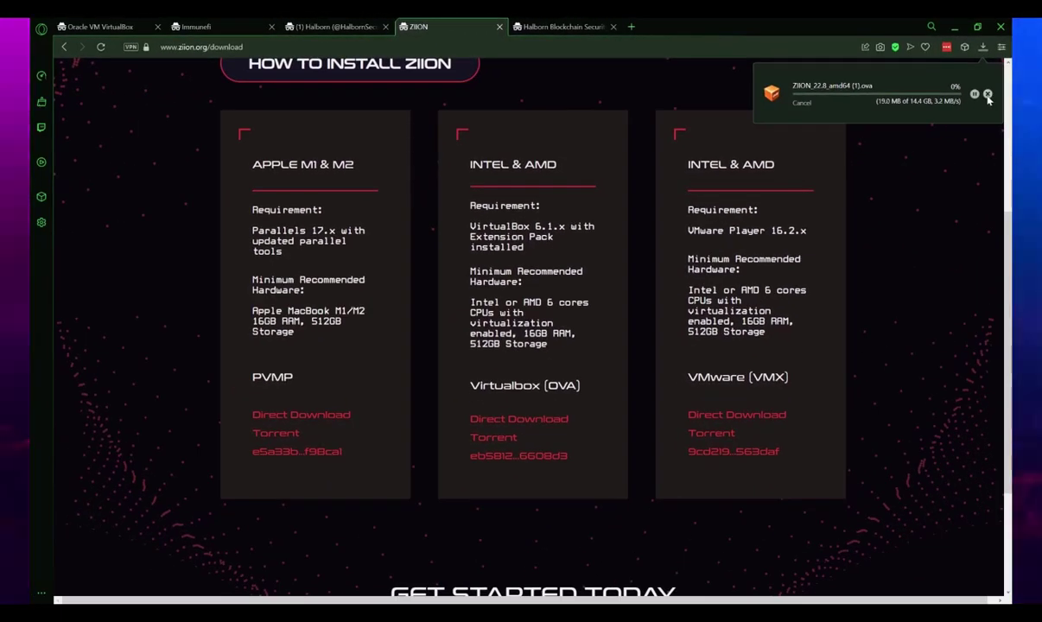
click(77, 26)
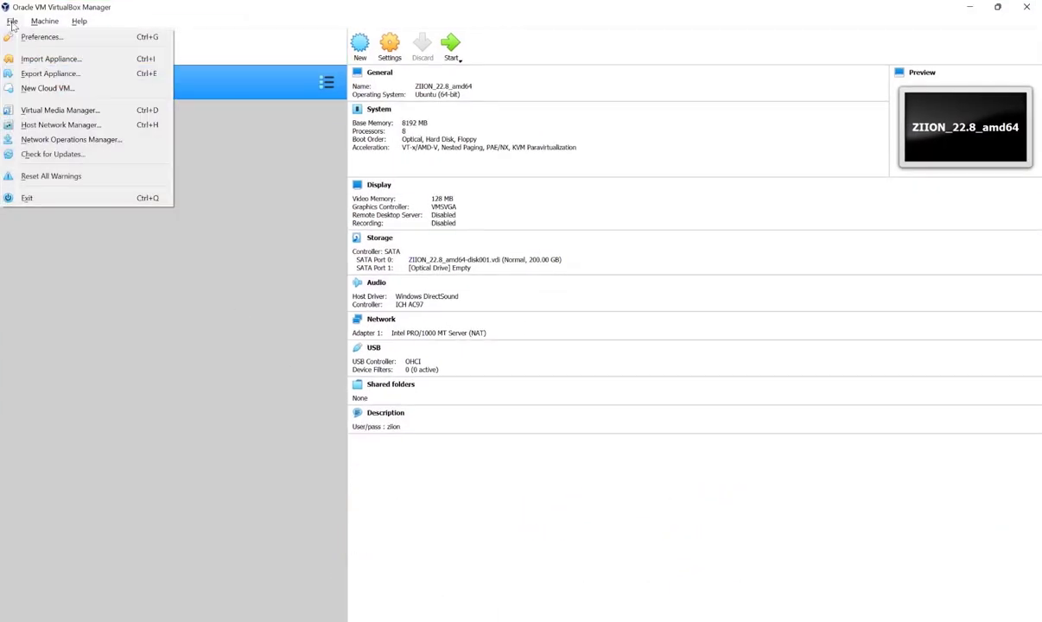
- Import the ZIION_22.8_amd64.ova appliance, adding the ZIION_22.8_amd64 1 machine
click(52, 58)
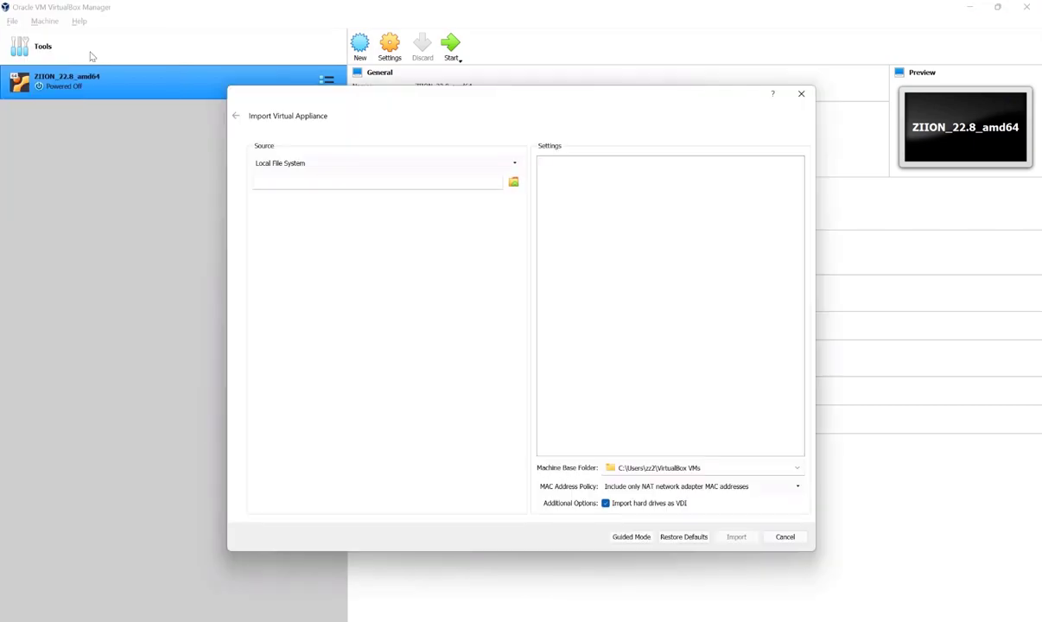
mouse_move(790, 480)
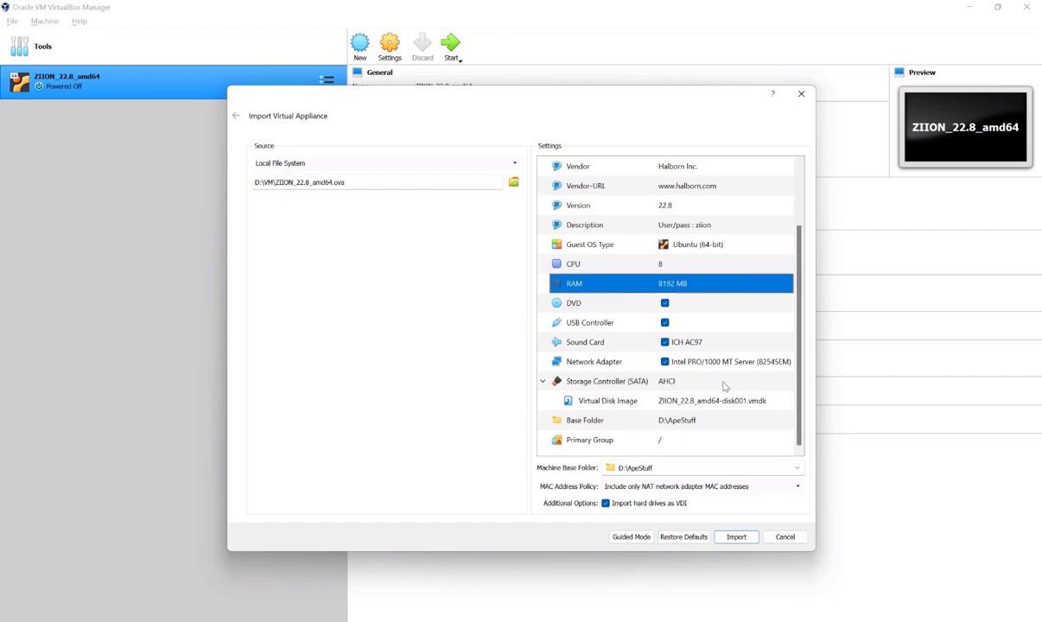
mouse_move(696, 429)
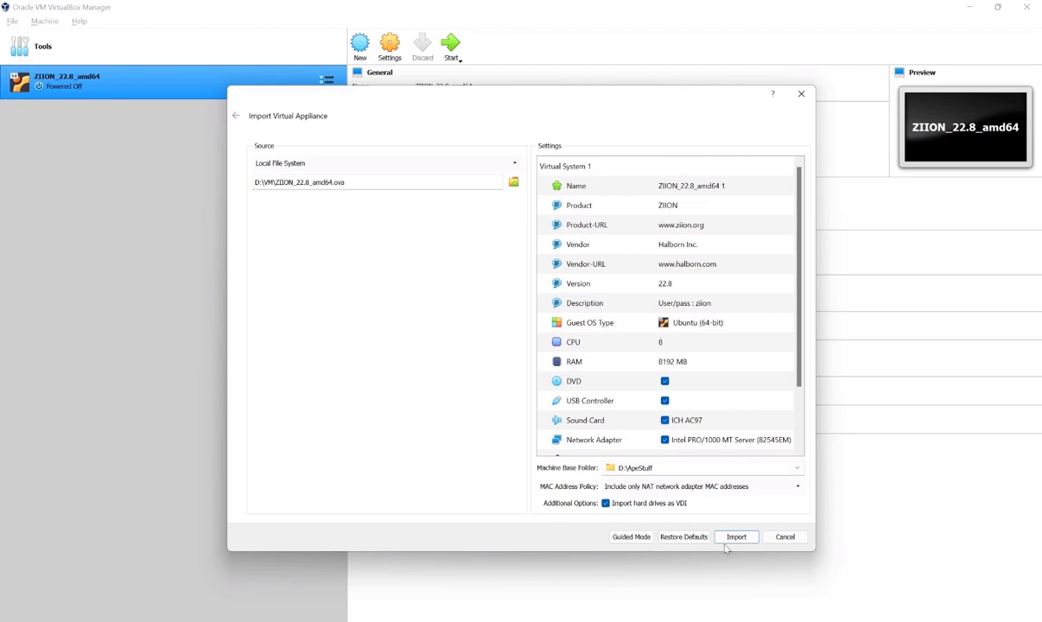
click(734, 535)
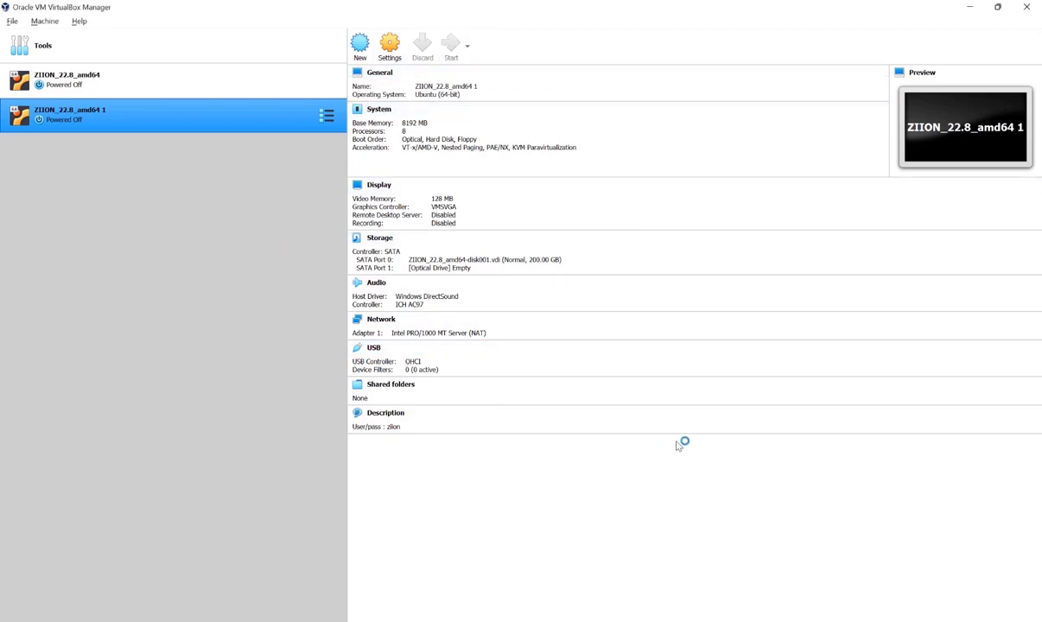
- Start the ZIION_22.8_amd64 1 virtual machine and reach its desktop
click(449, 45)
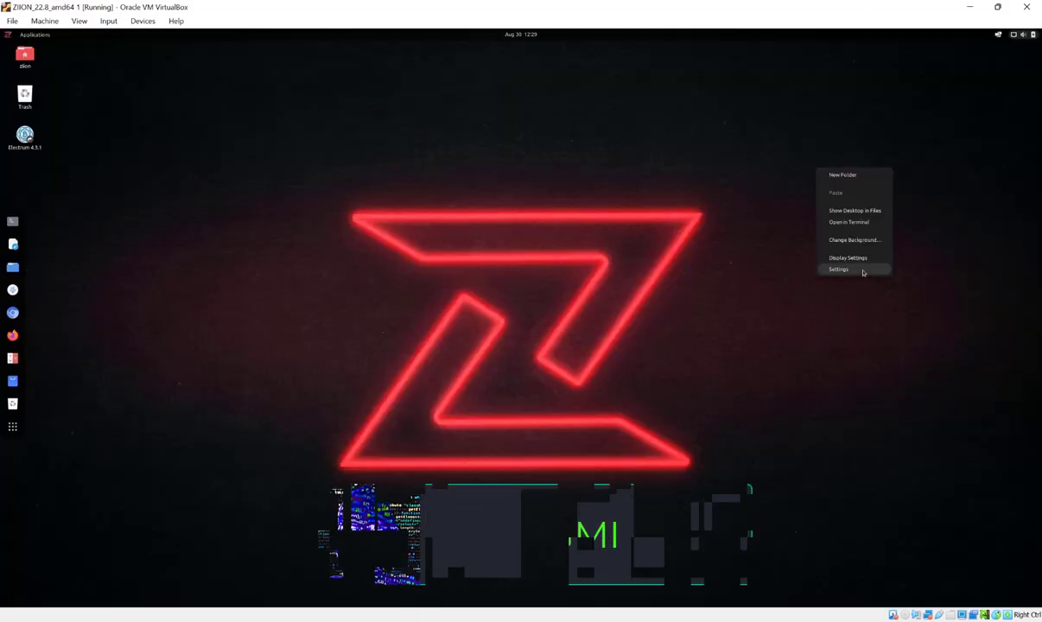
- Set the guest display scale to 200% in Settings > Displays and keep the changes
click(838, 269)
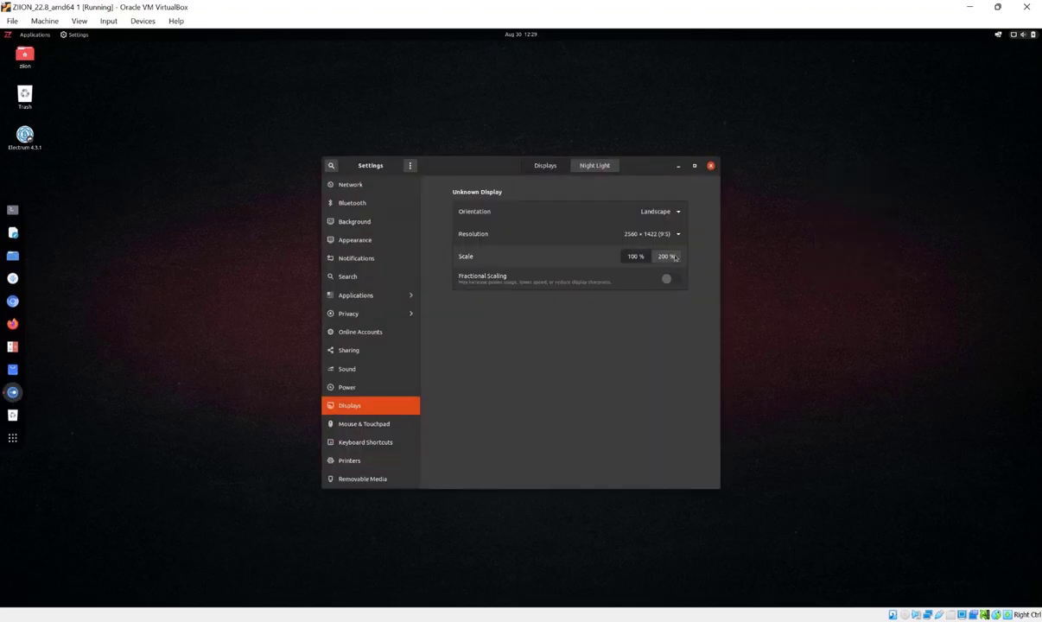
click(663, 256)
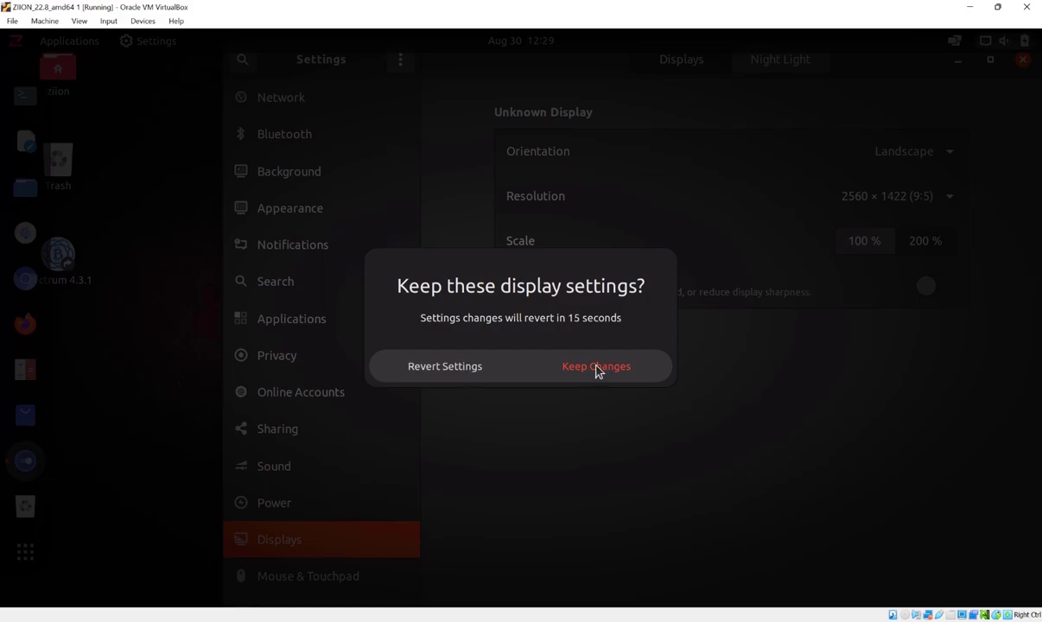
click(595, 366)
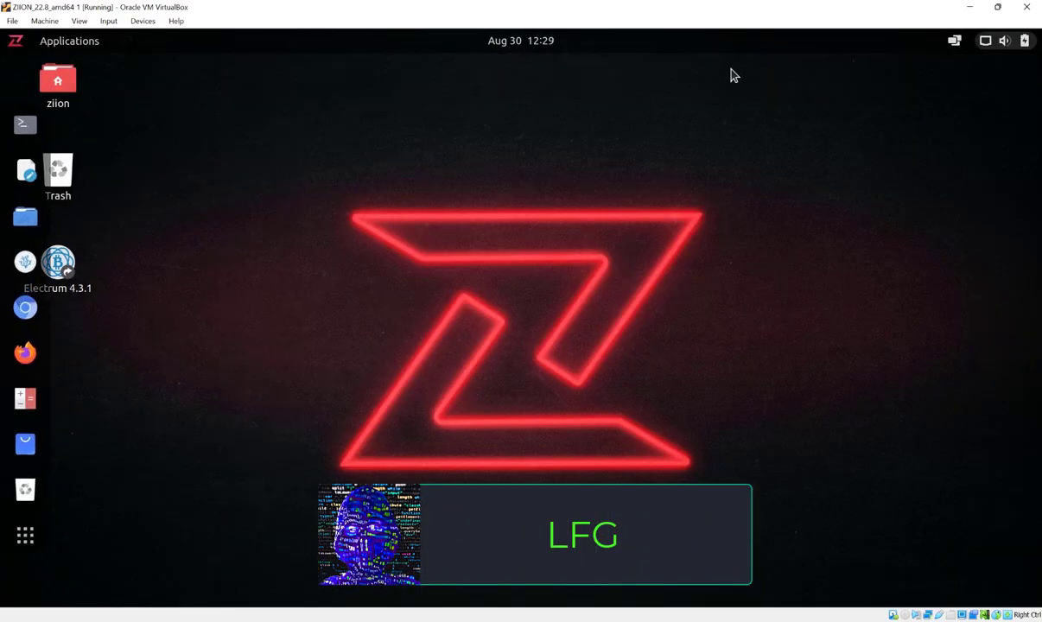
- In a terminal, install neofetch with sudo apt, confirming with Y
click(24, 124)
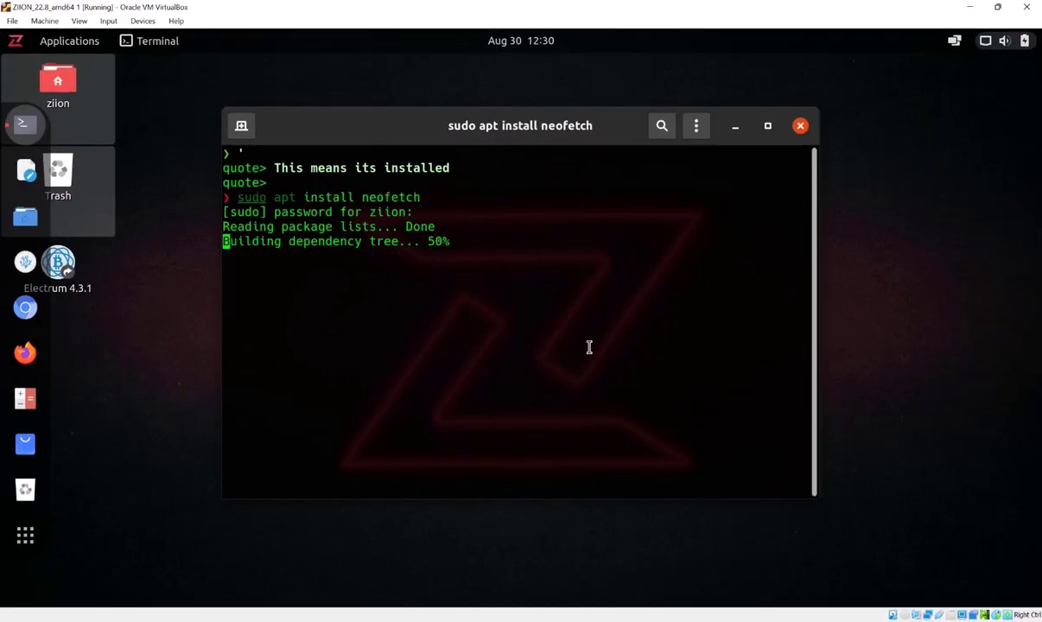
text(Y)
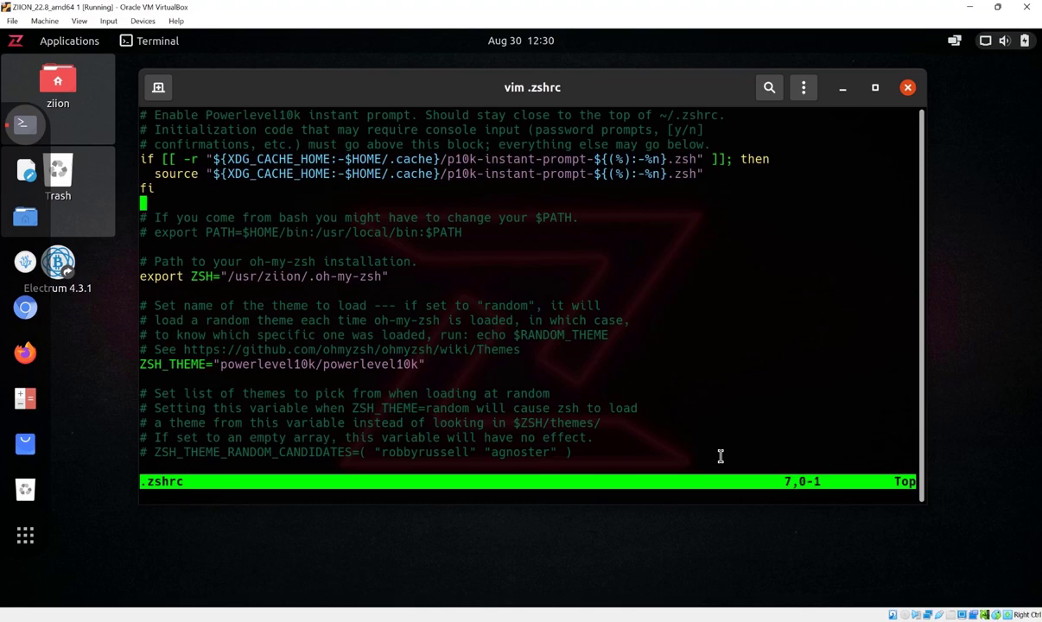
scroll(down, 3)
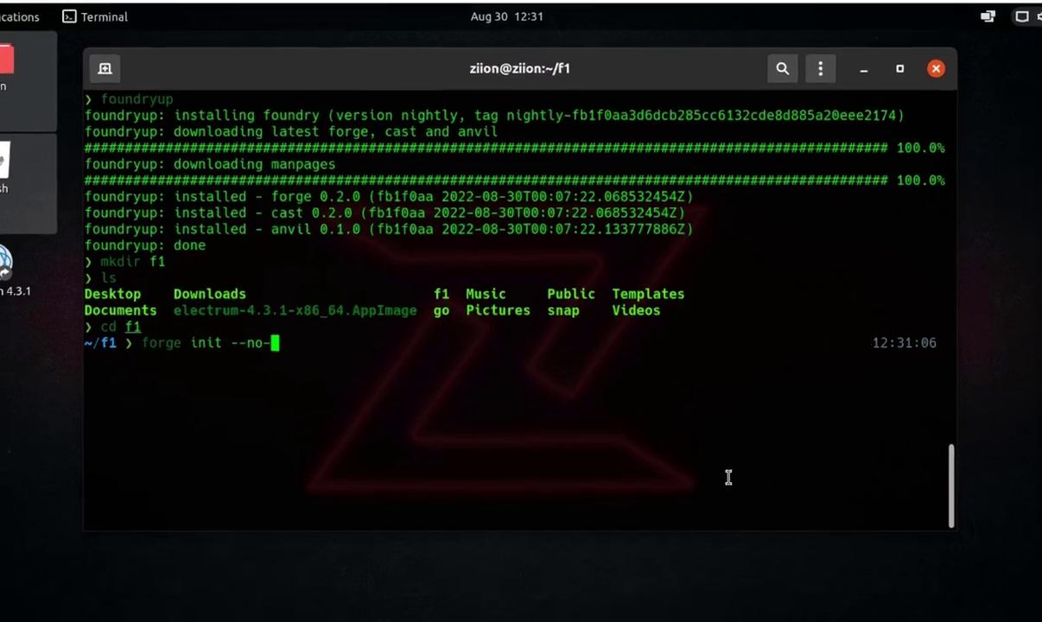
- Initialize Foundry project t1 with --no-commit --no-git --force and run forge build
text(commit --no-git)
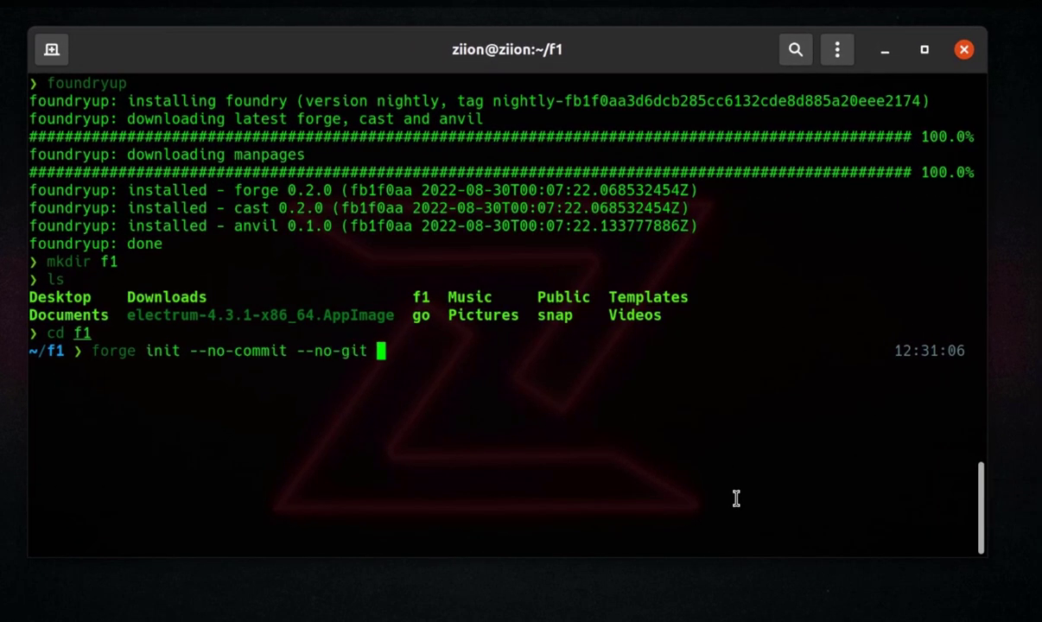
text(--force t1/)
text(forge b)
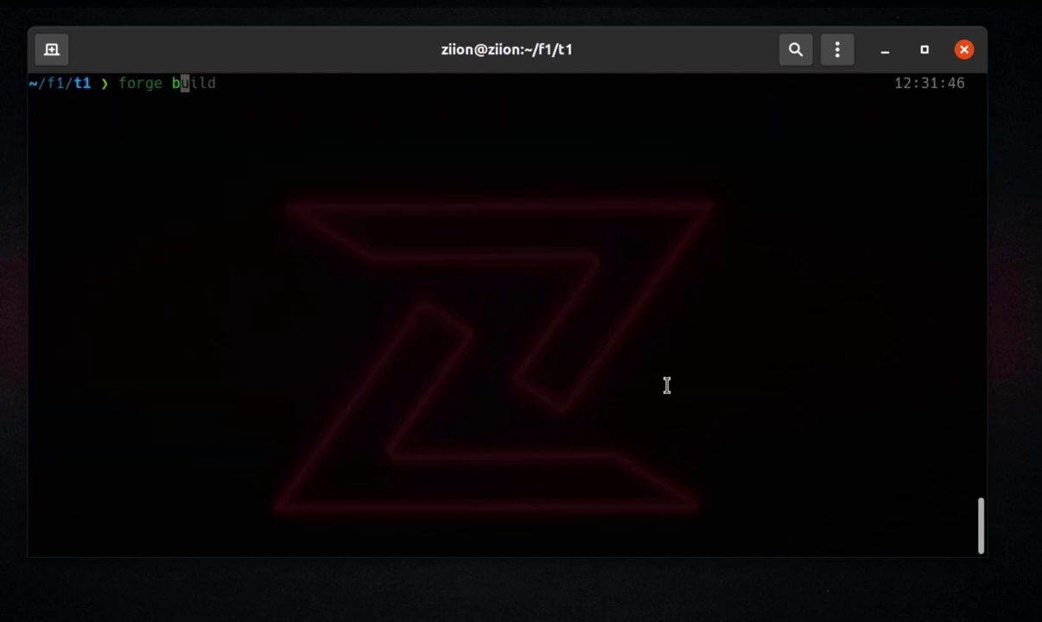
key(Return)
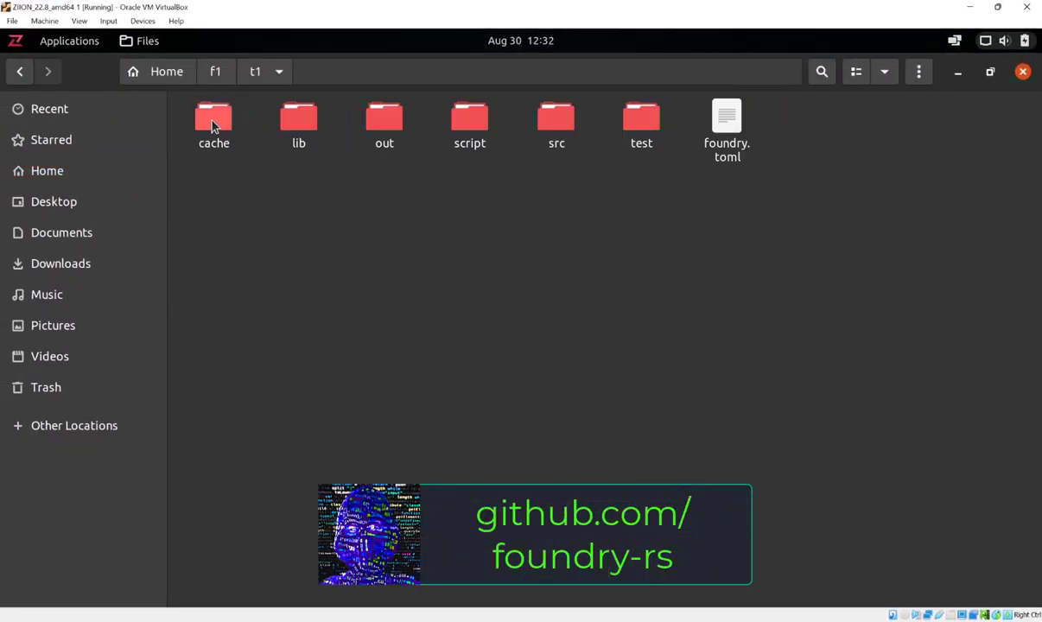
- Browse into the t1 project's out folder holding the compiled .sol artifacts
click(383, 121)
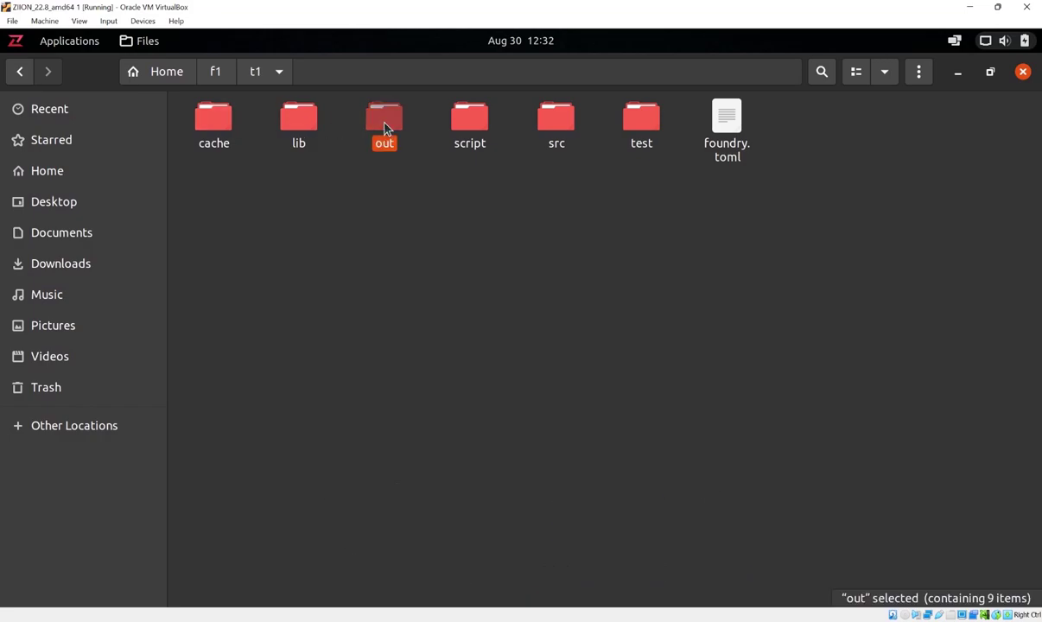
double_click(384, 121)
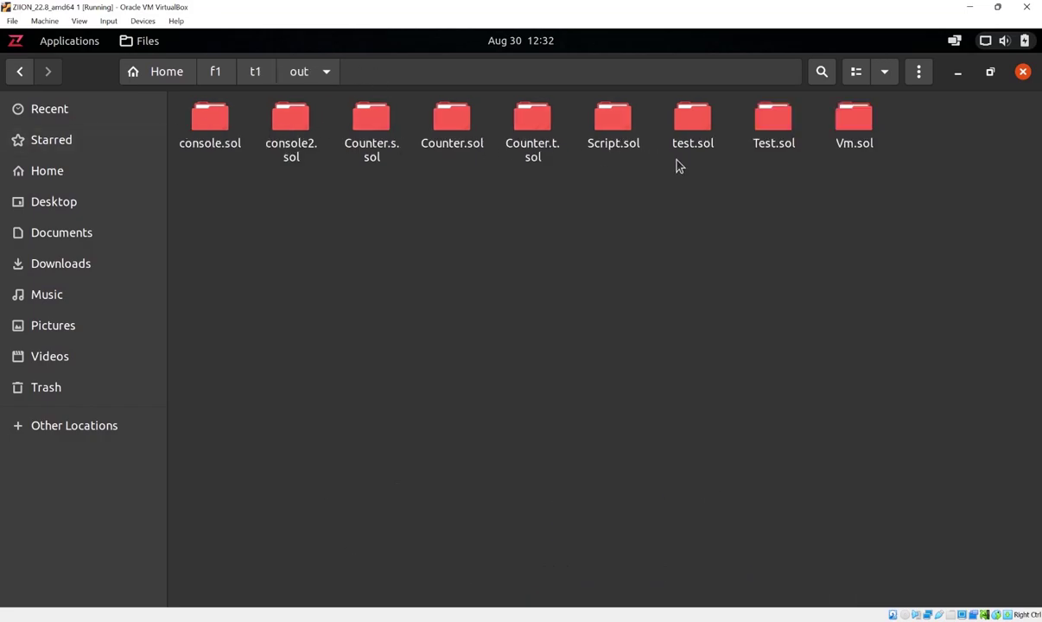
click(290, 121)
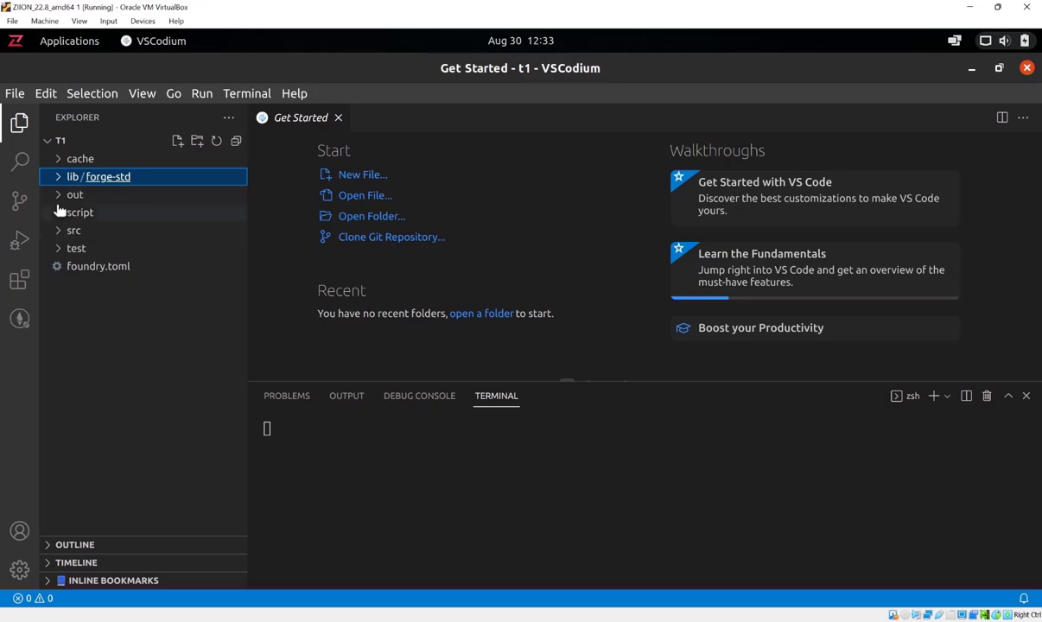
- Open console.json from out/console.sol in VSCodium, then start typing a test note
click(74, 194)
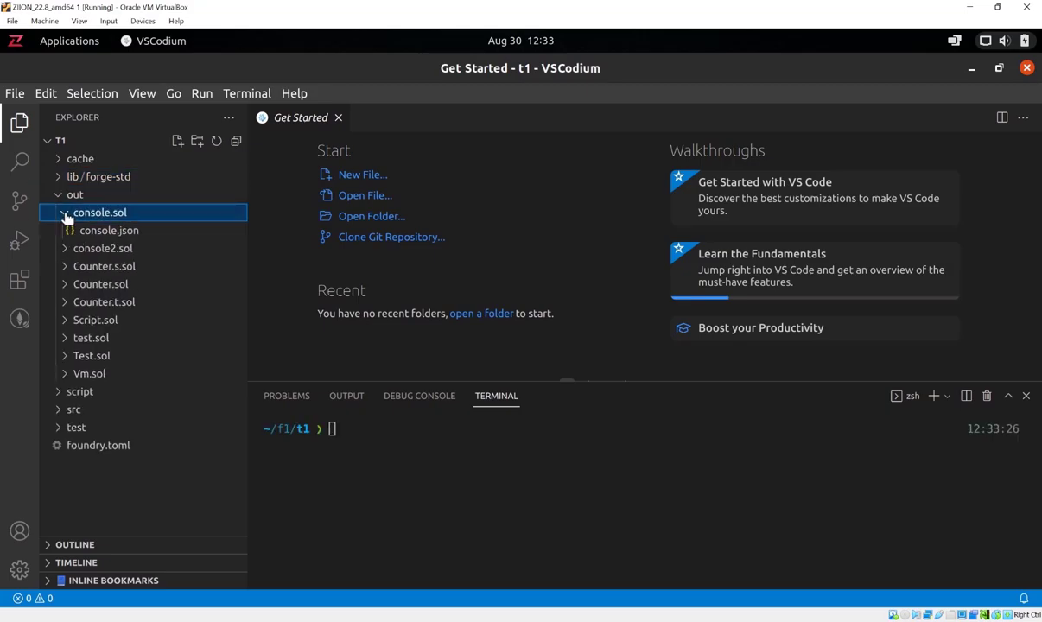
double_click(109, 230)
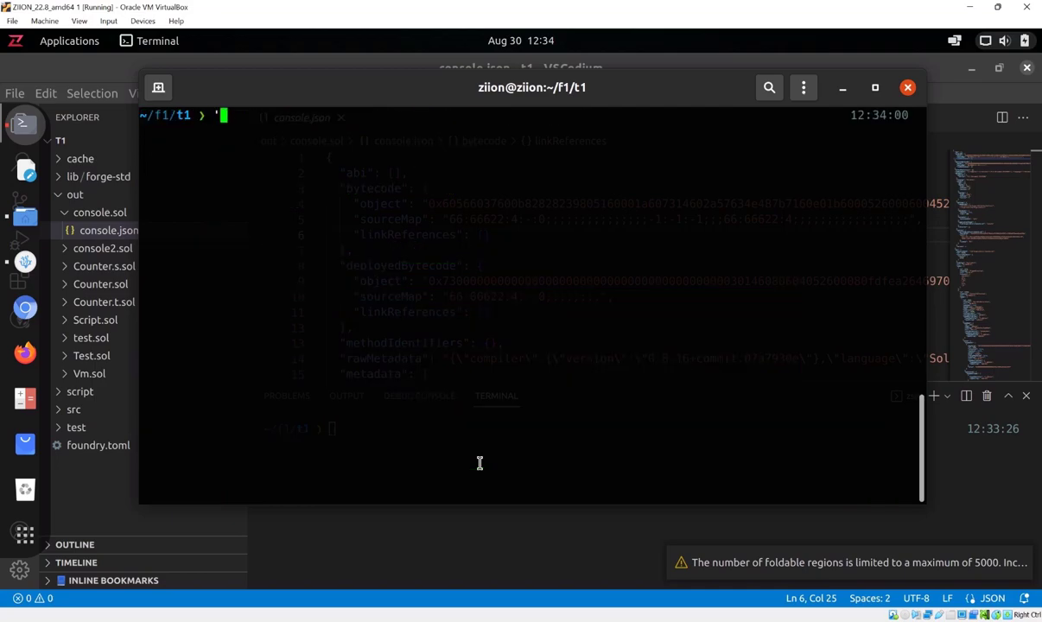
text(great lets test som)
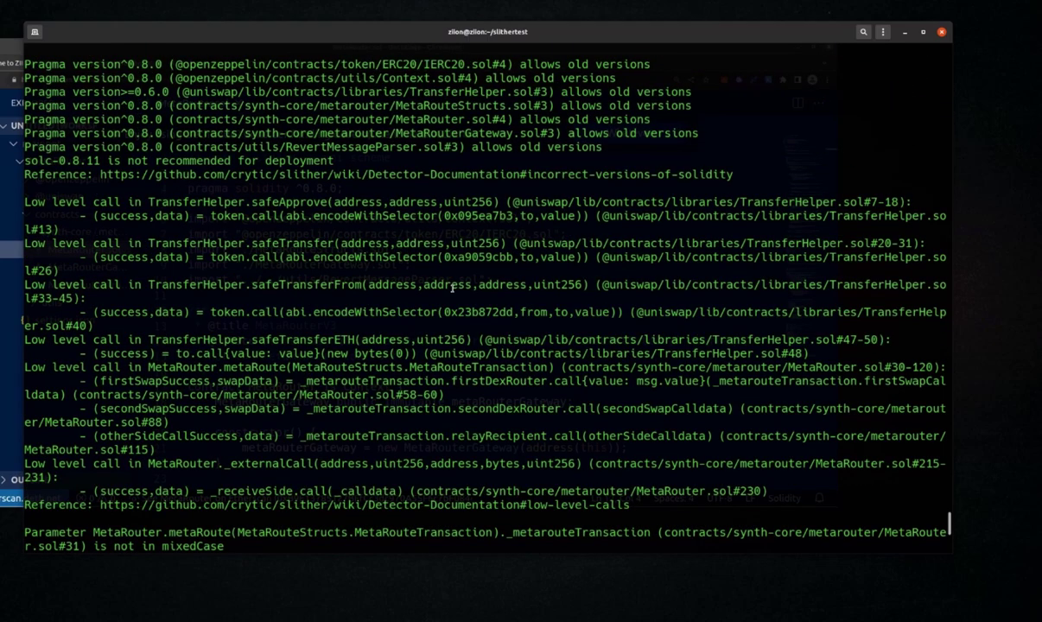
- Enter the slithertest folder and run Slither on the contract address with a contract summary
scroll(down, 3)
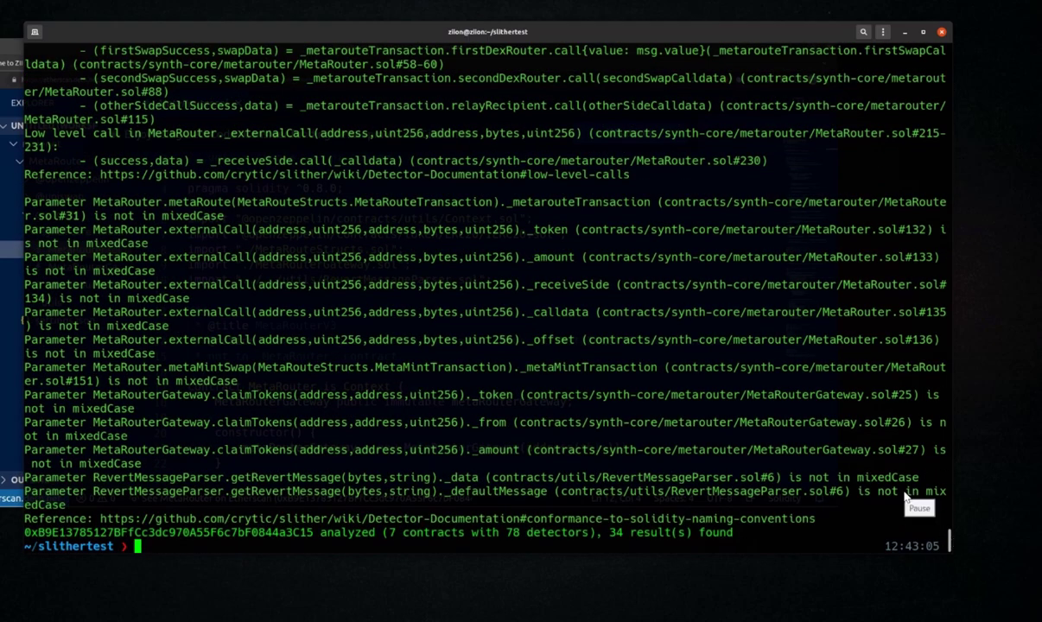
text(cd slithertest)
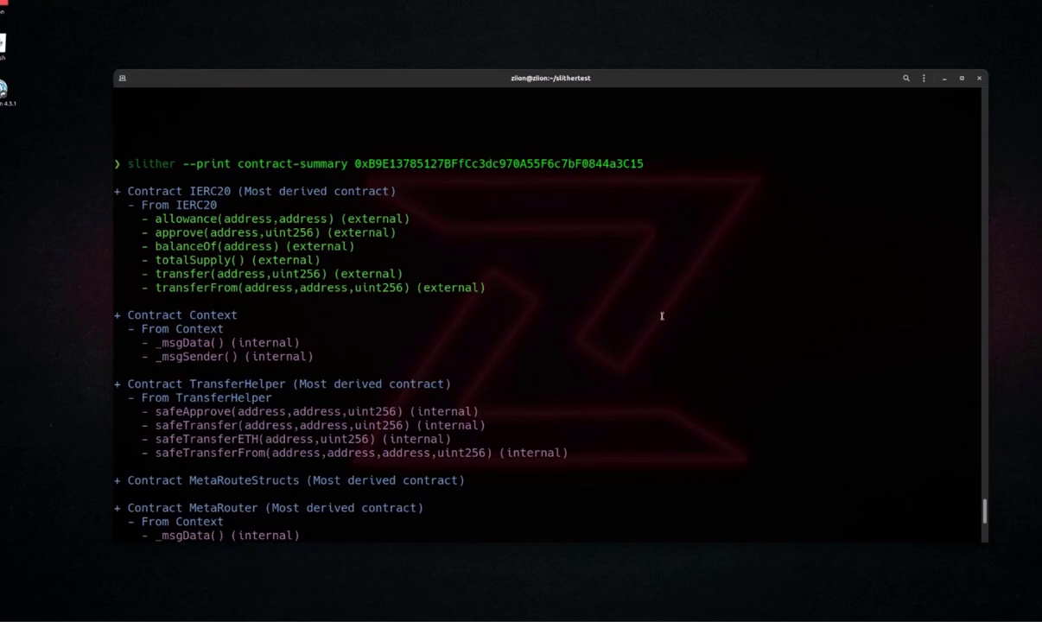
text(Lo)
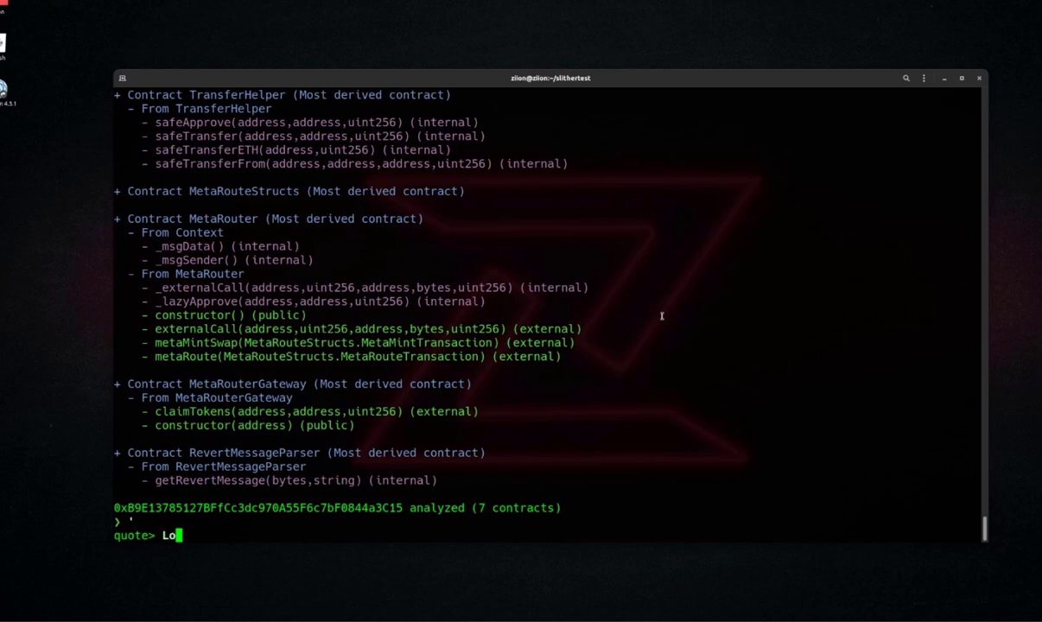